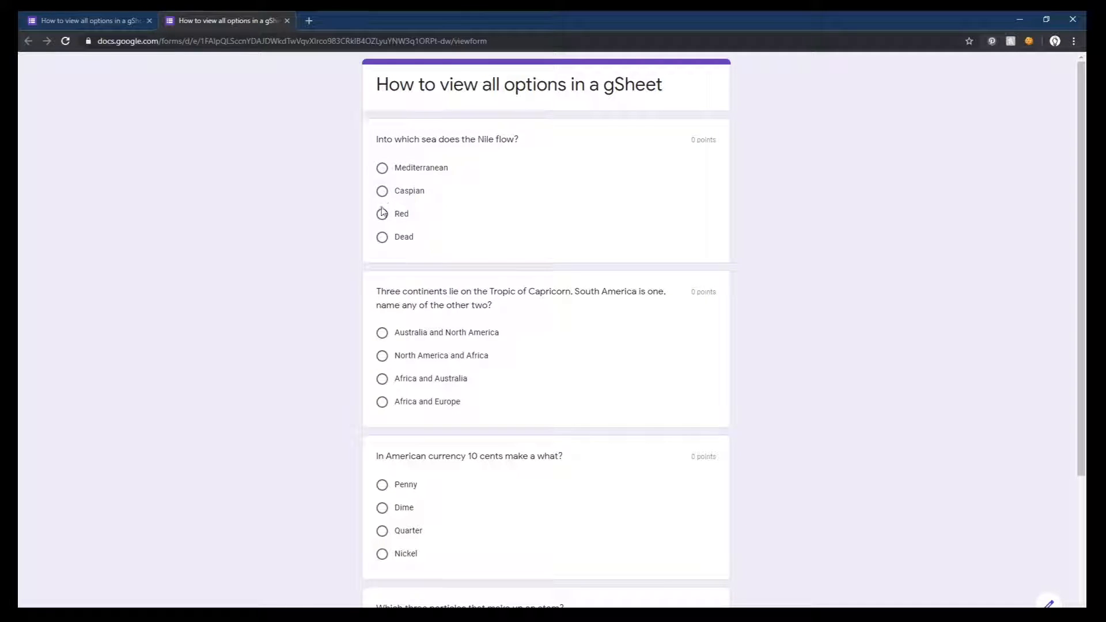
Step: Try Mediterranean, then Caspian, then Red as the Nile answer on the live form
click(382, 167)
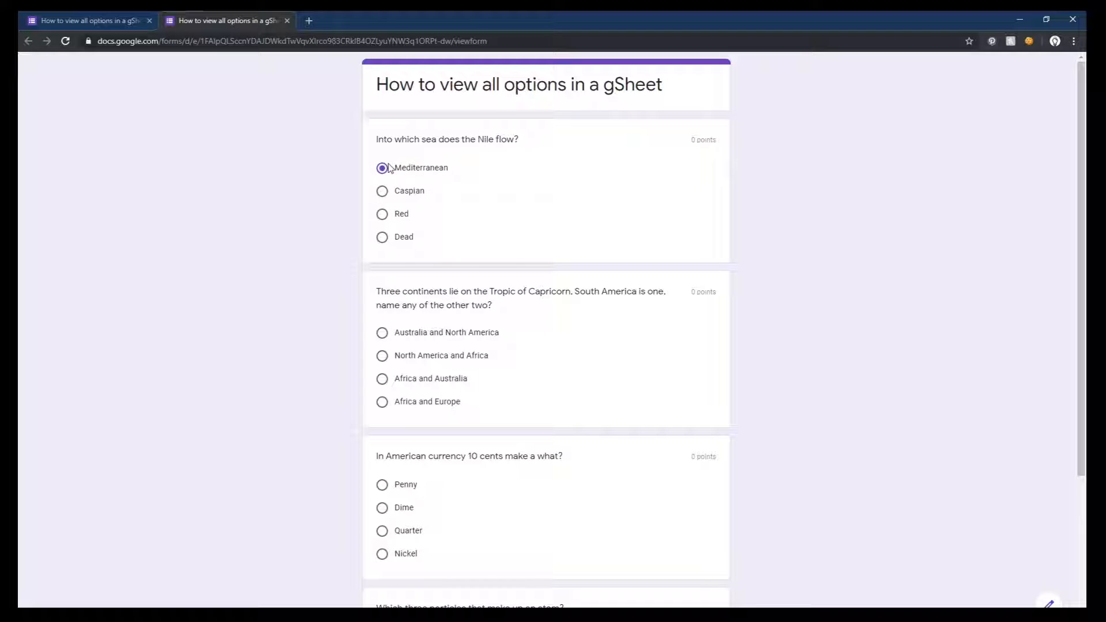
click(382, 191)
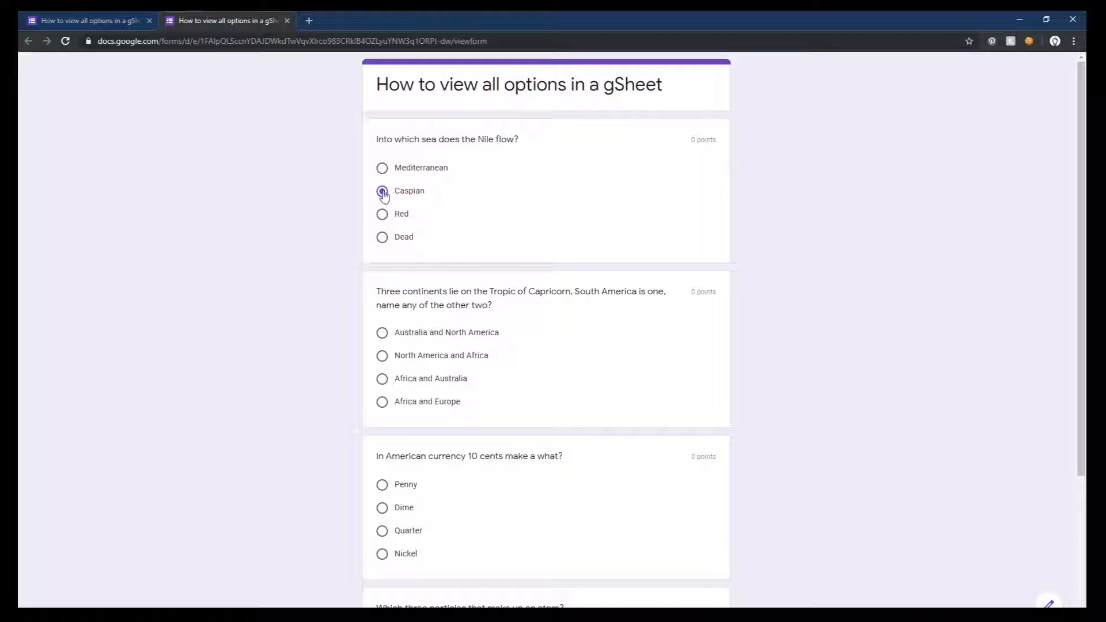
click(382, 214)
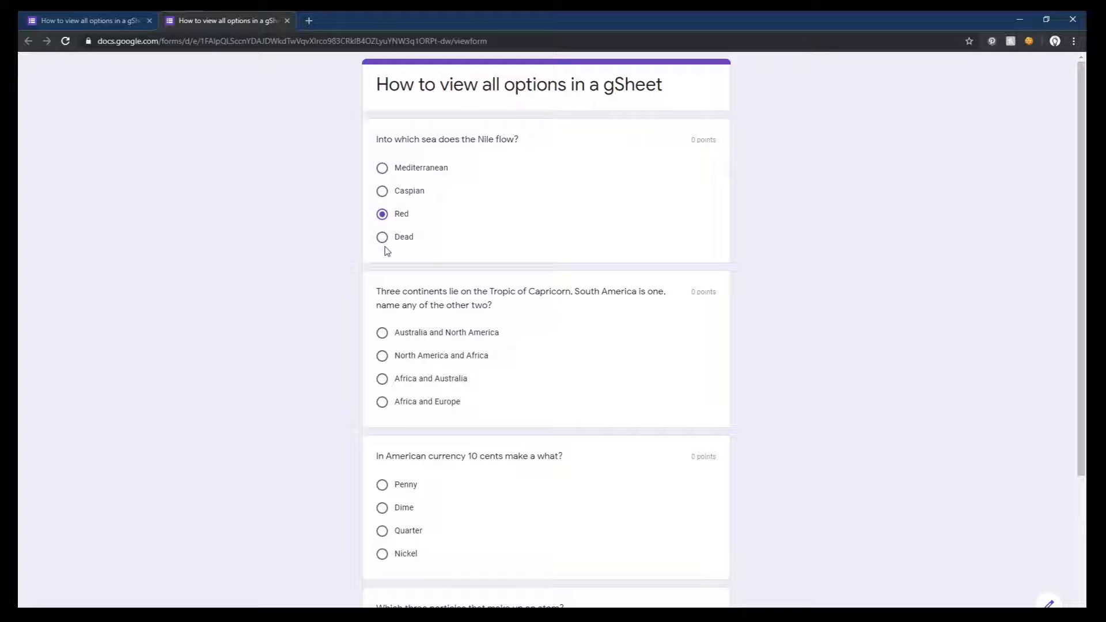
scroll(down, 3)
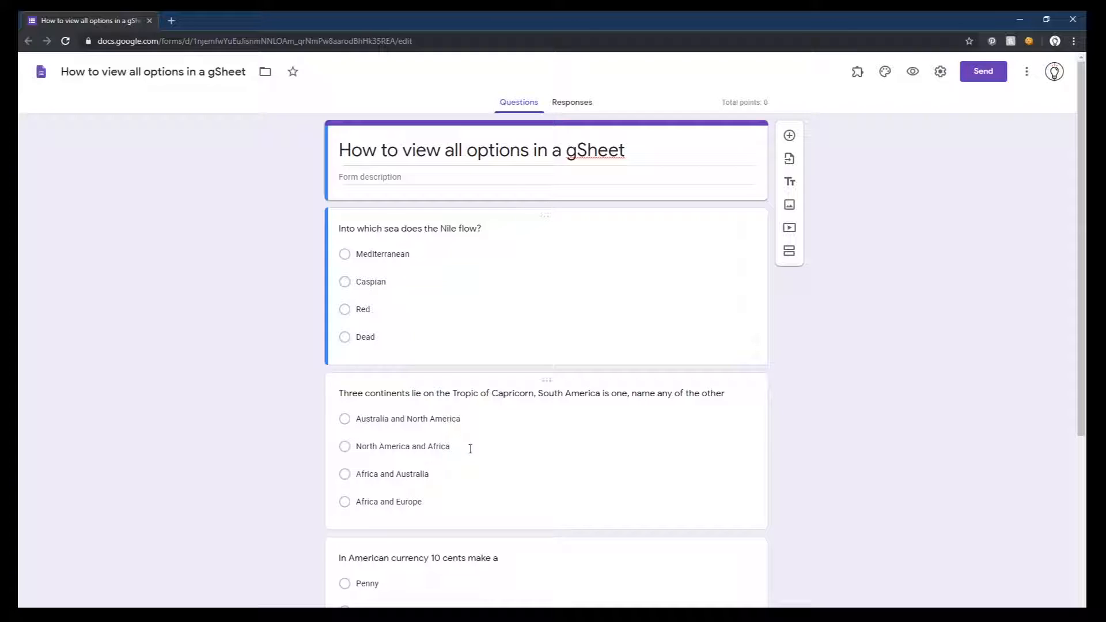
Step: Change the Nile question to the Checkboxes type and preview the form
click(362, 309)
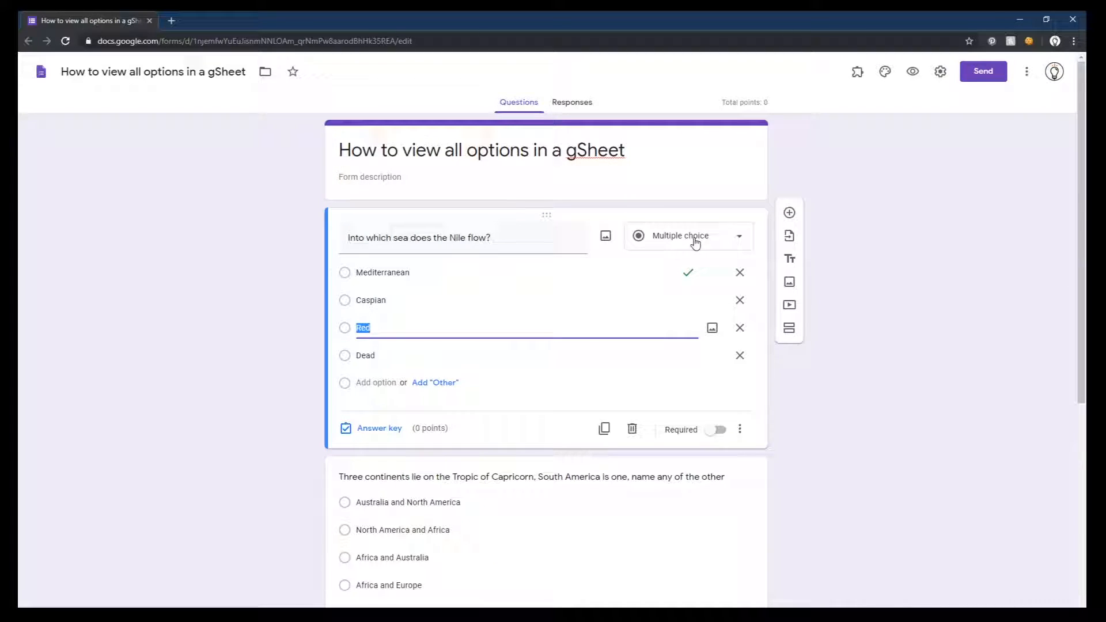
click(689, 236)
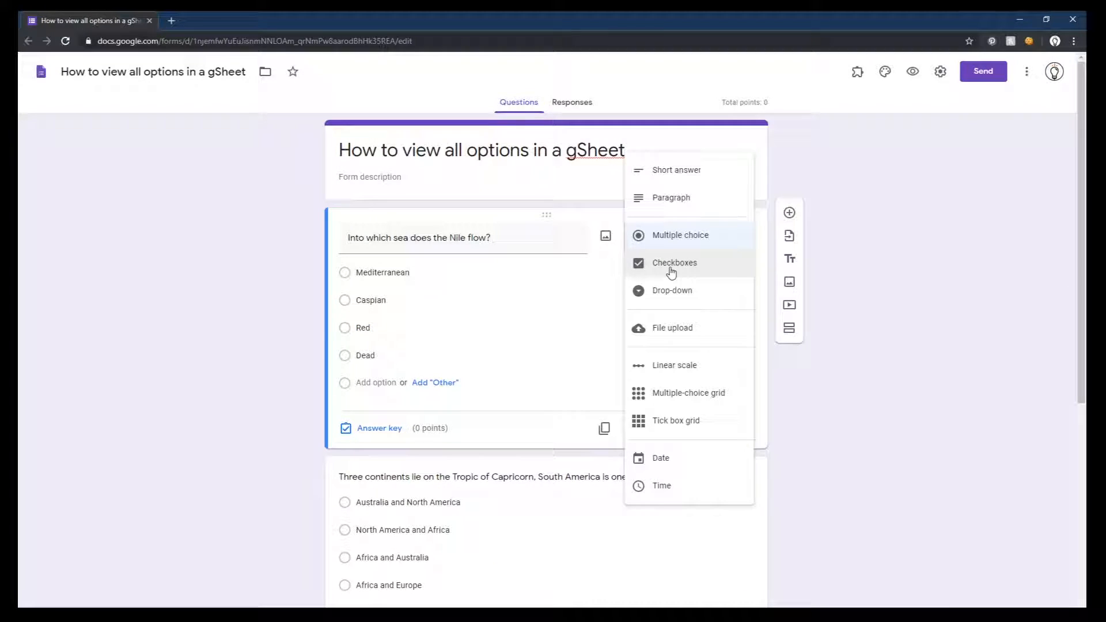
click(675, 263)
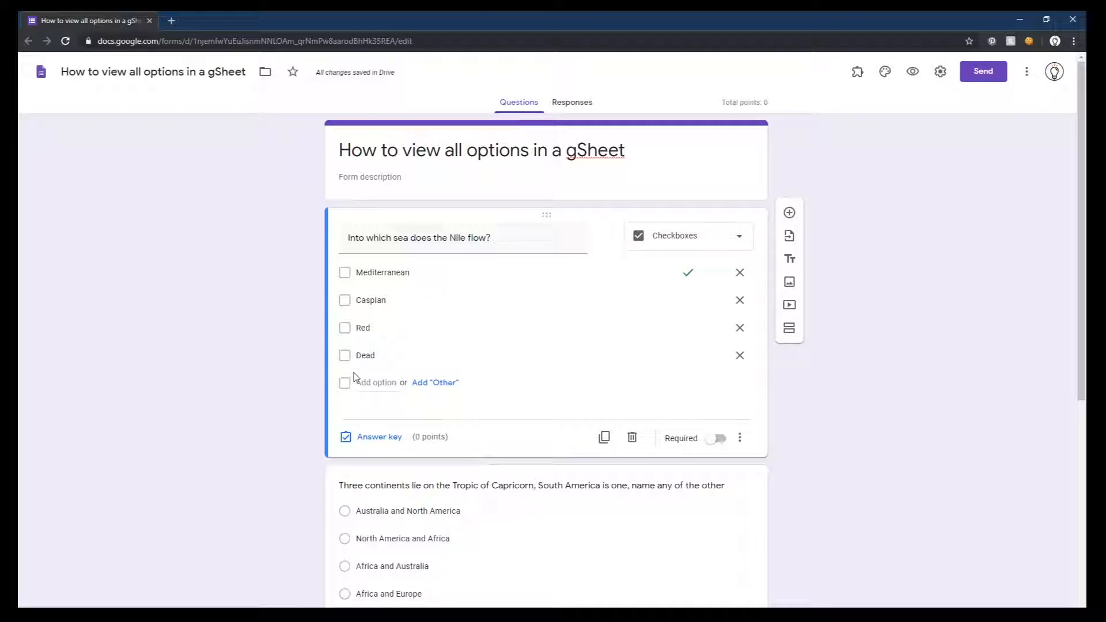
scroll(down, 3)
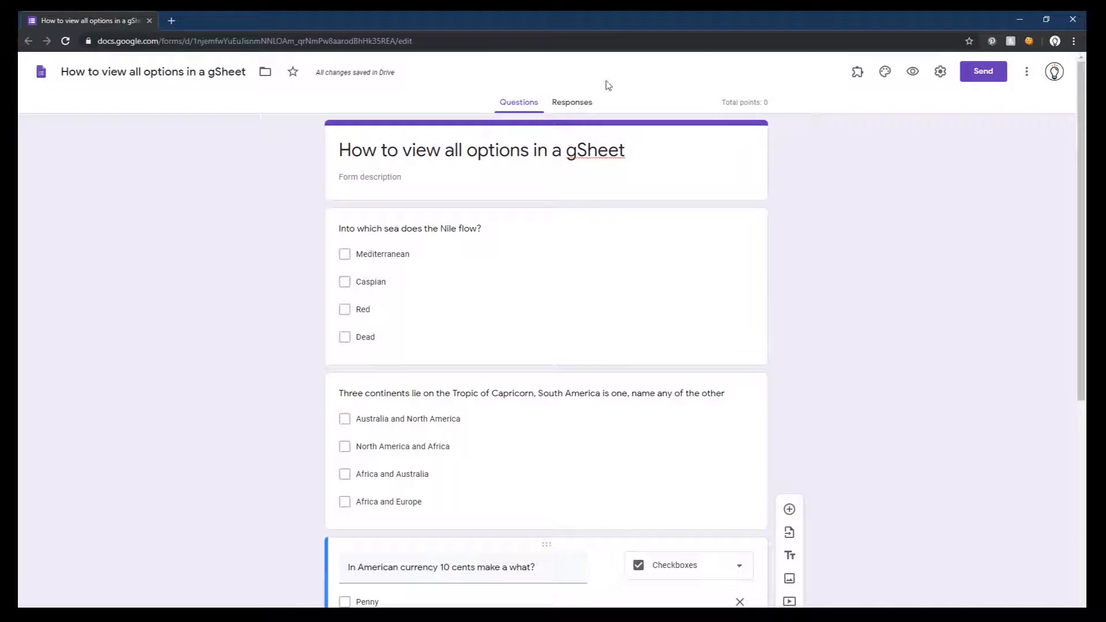
click(911, 71)
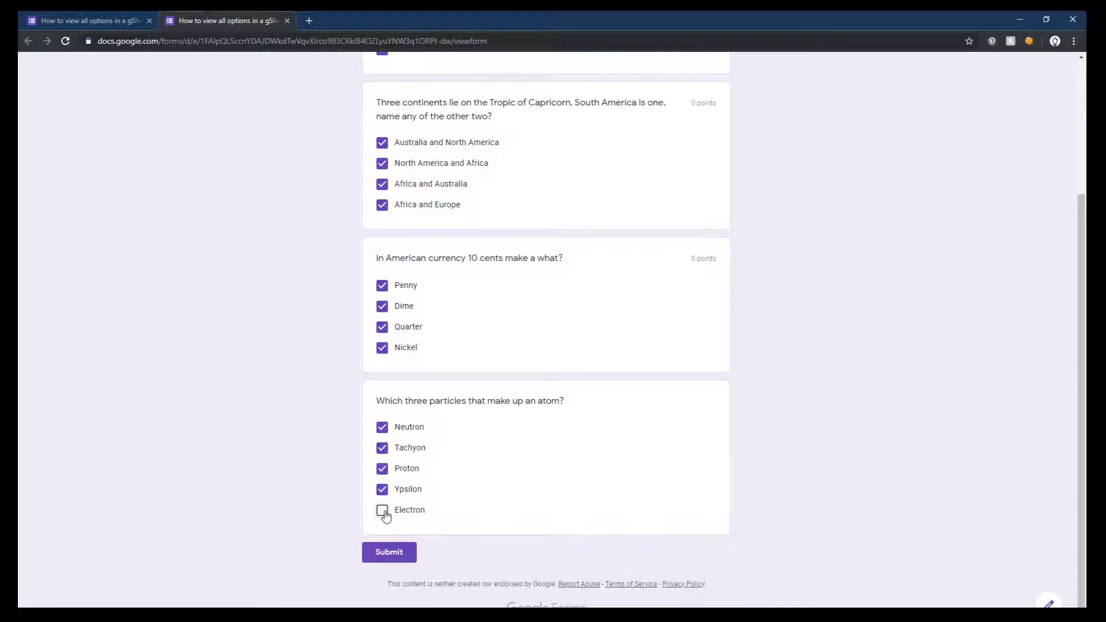
Step: Tick Electron as well, then return to the form editor tab
click(388, 551)
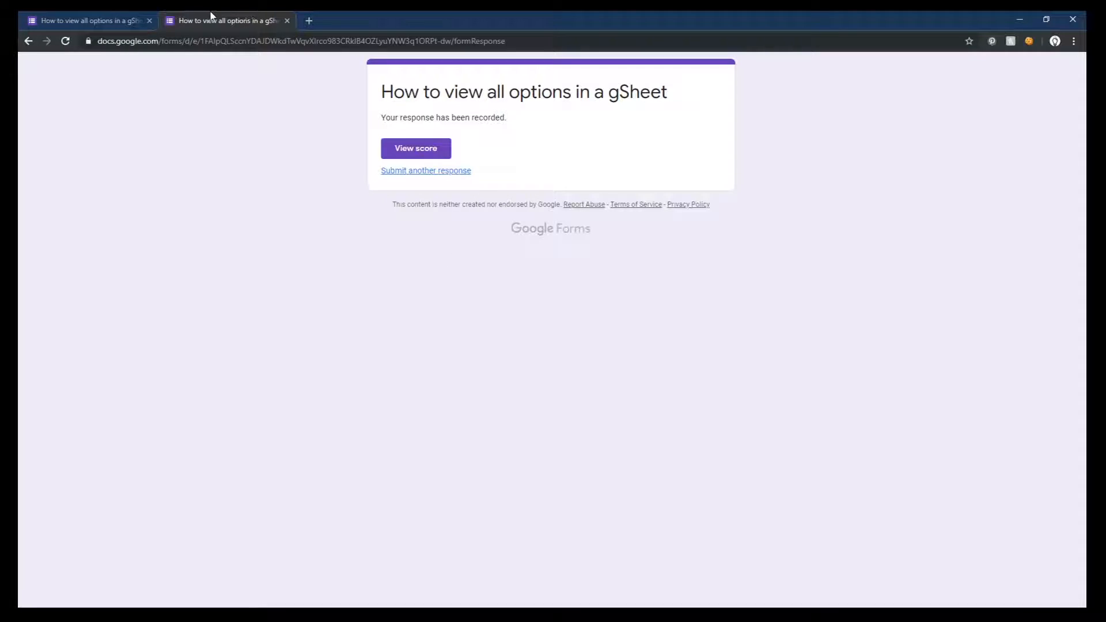
click(86, 20)
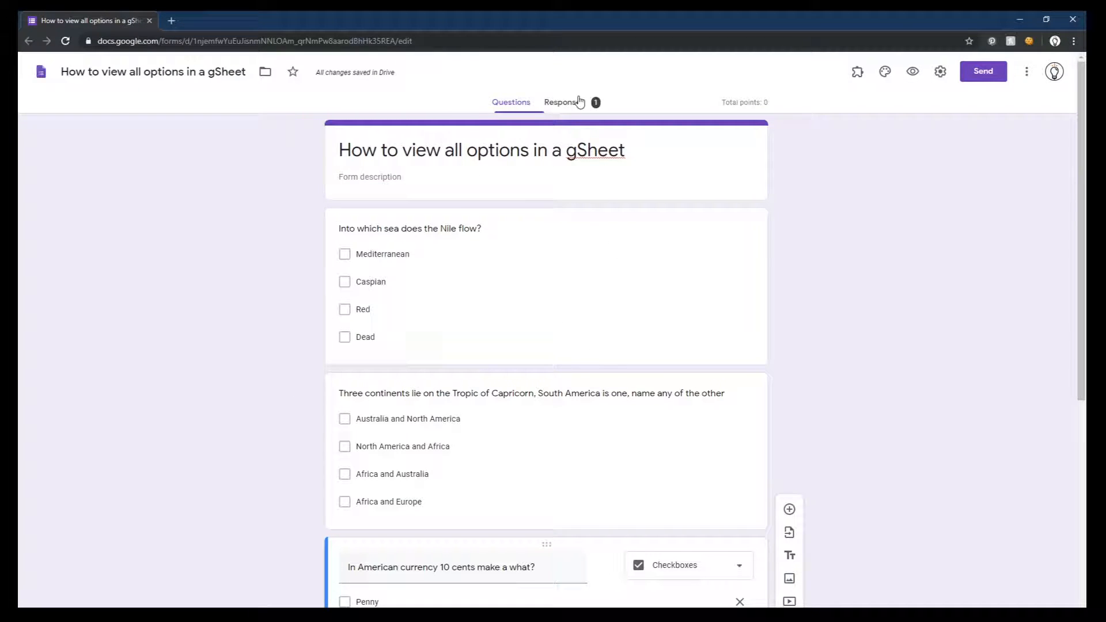
Step: Link the responses to a new spreadsheet from the Responses tab and open it
click(564, 101)
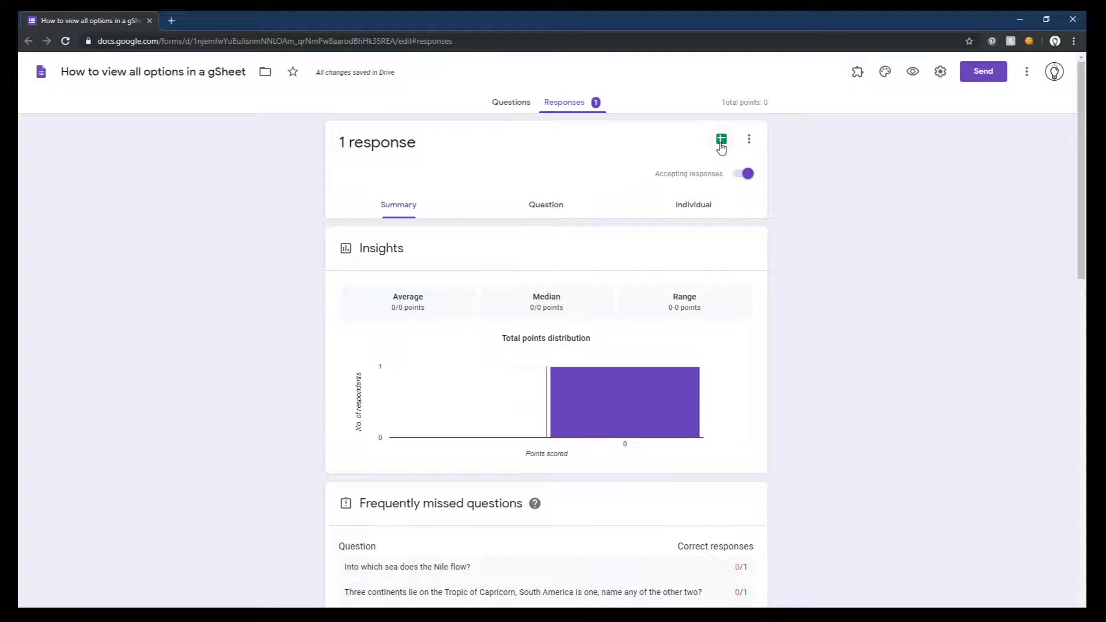
click(721, 139)
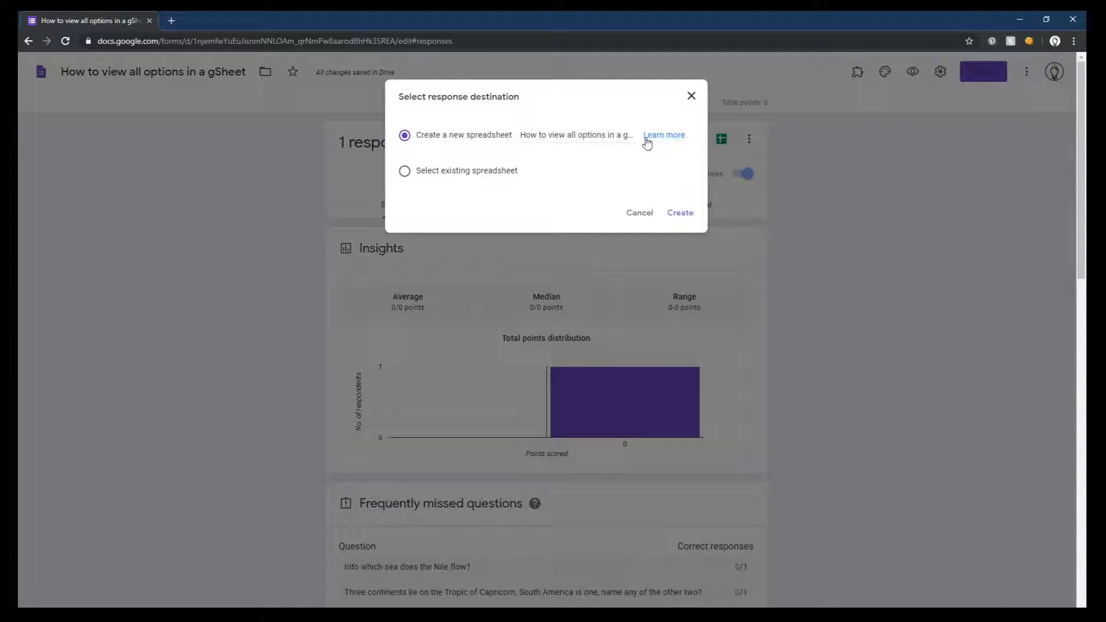
click(680, 213)
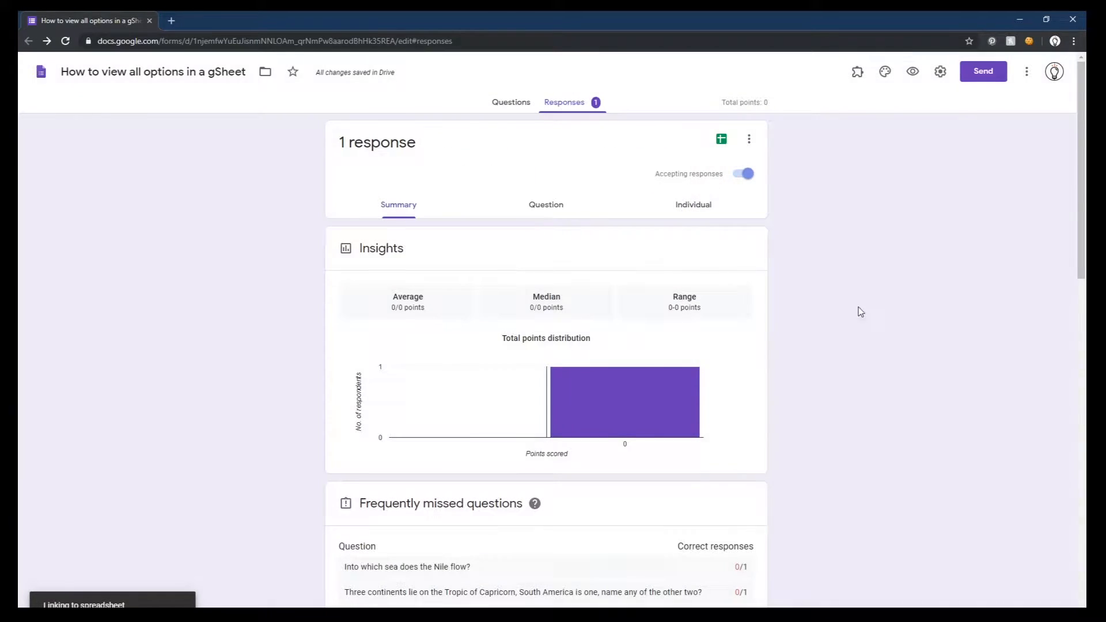
click(721, 139)
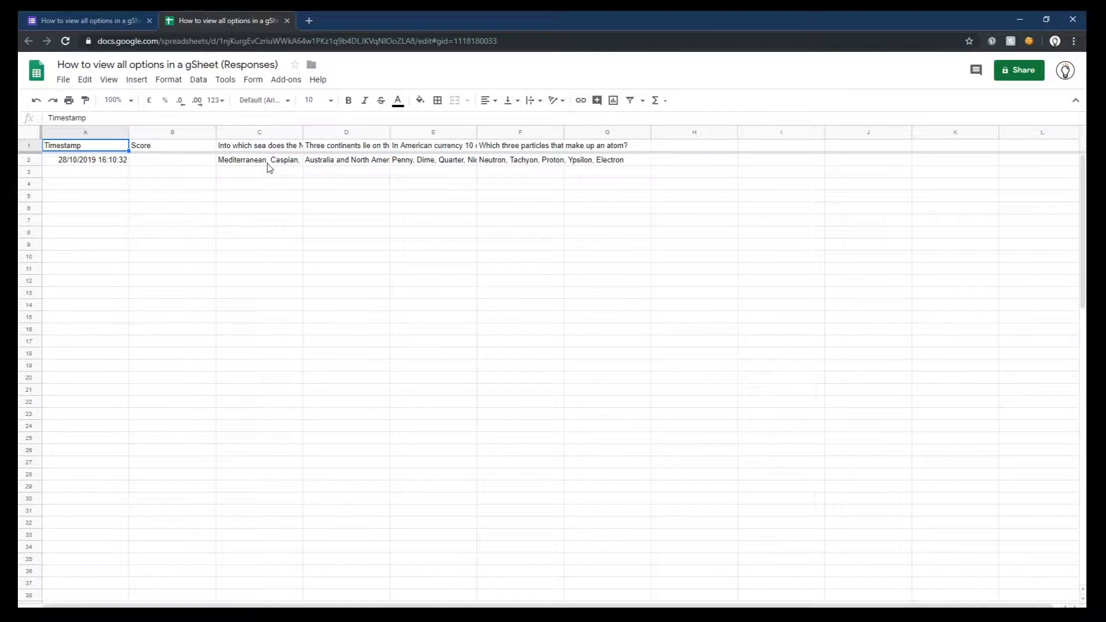
Step: Inspect C2, select the question headers with their answers, and zoom the sheet to 150%
click(259, 160)
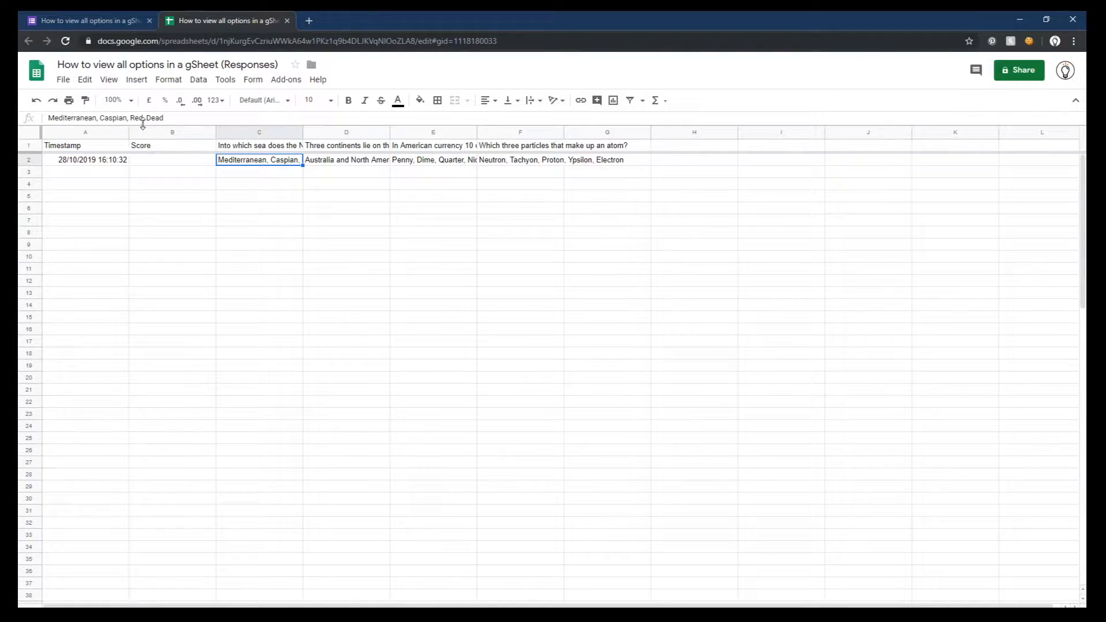
mouse_move(350, 380)
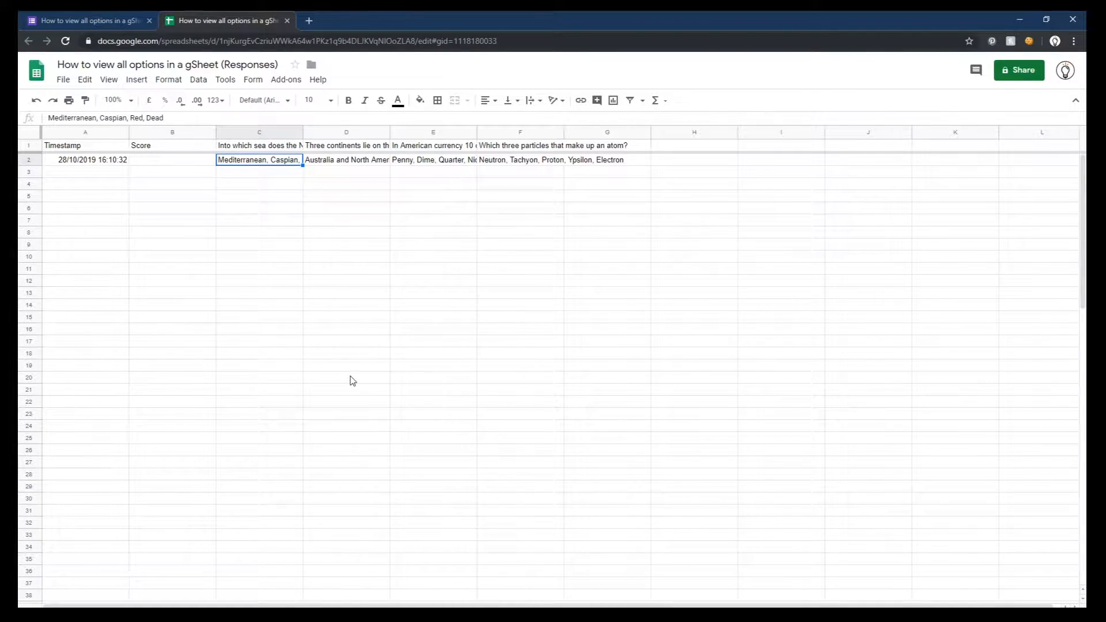
mouse_move(250, 146)
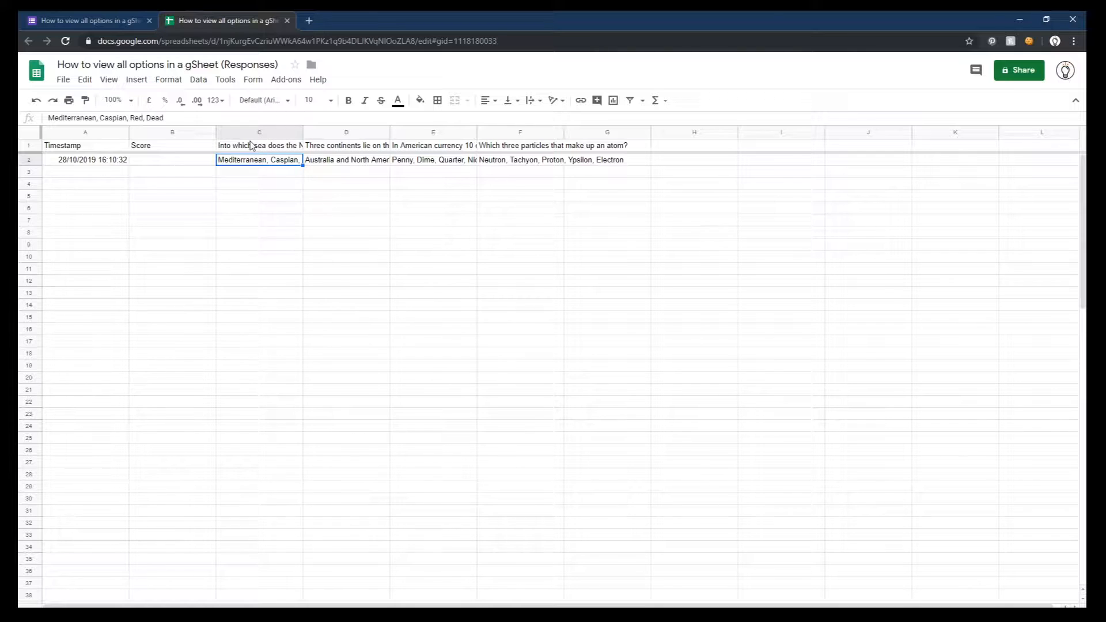
click(260, 145)
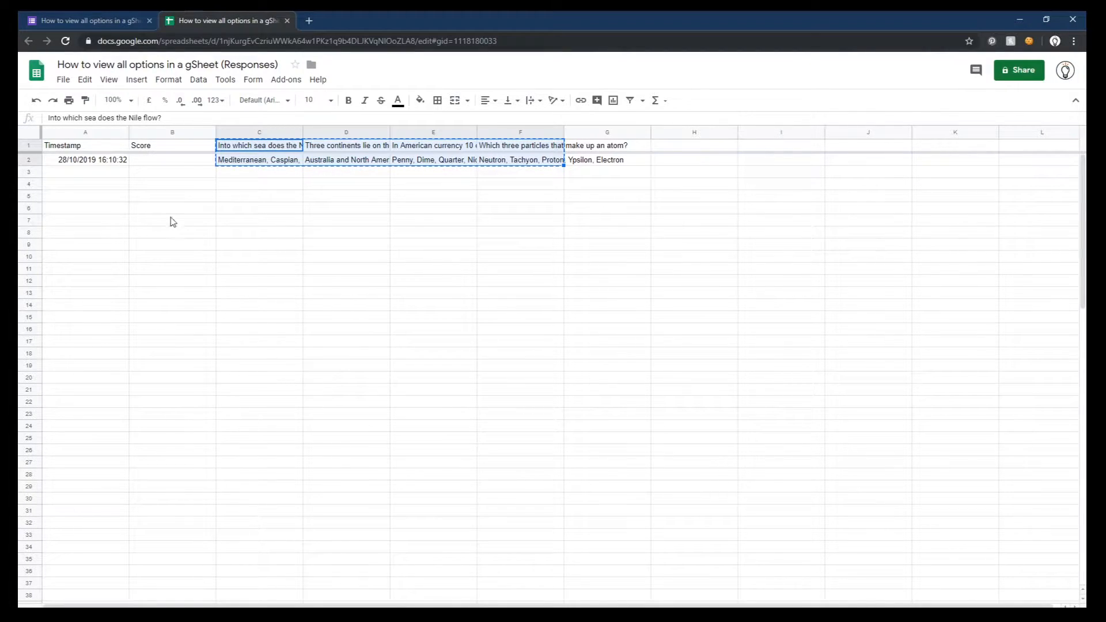
click(118, 100)
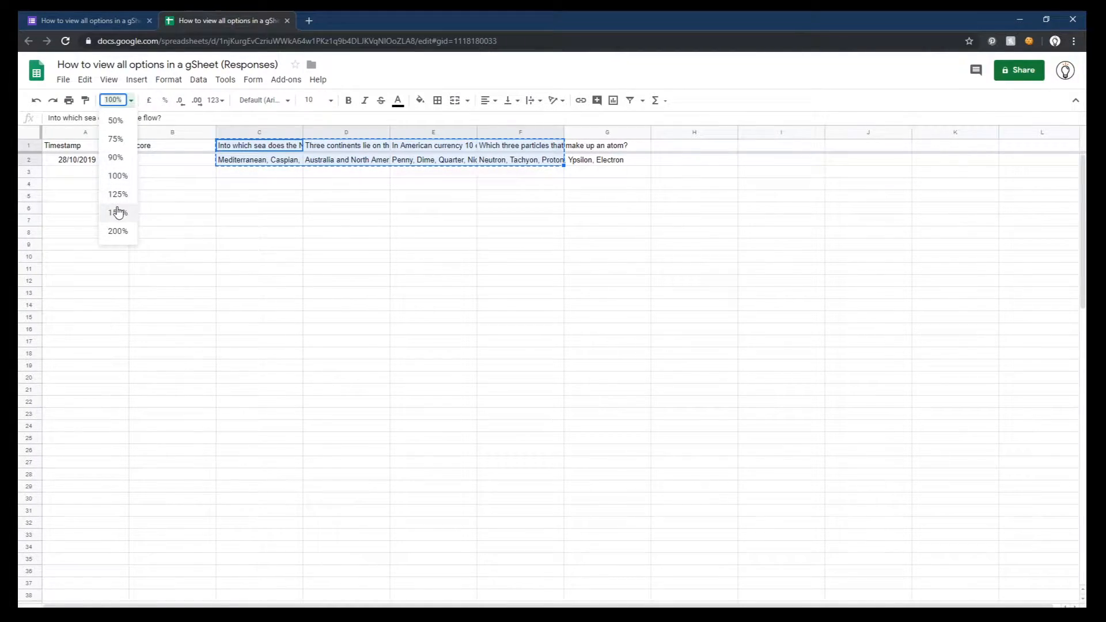
click(117, 213)
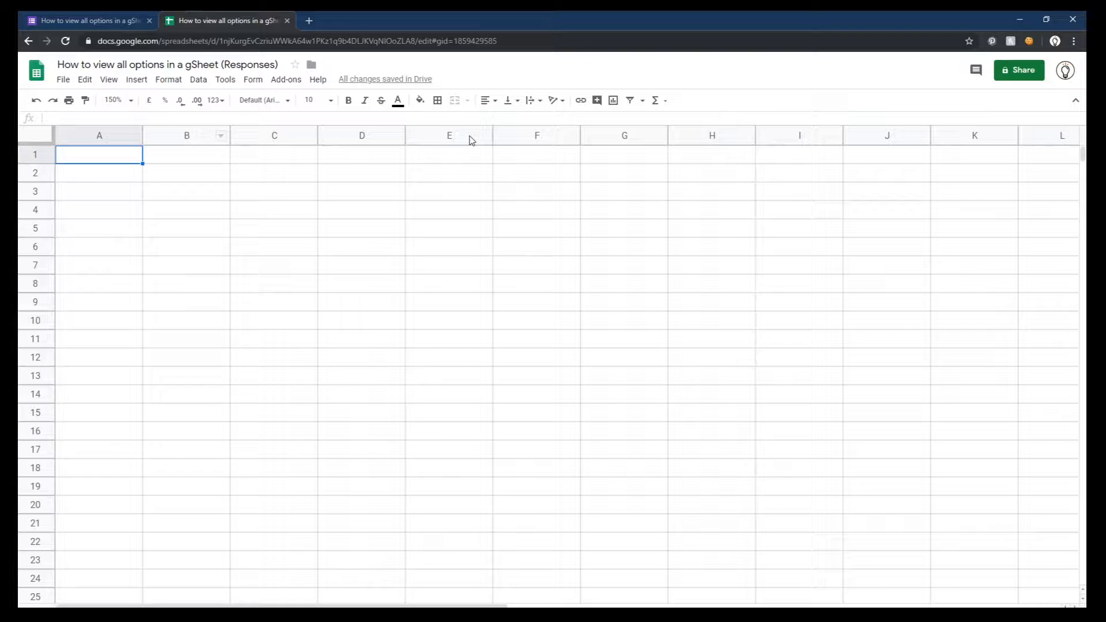
Step: Paste the copied data transposed at A2 and add Question and Answers headers
click(84, 79)
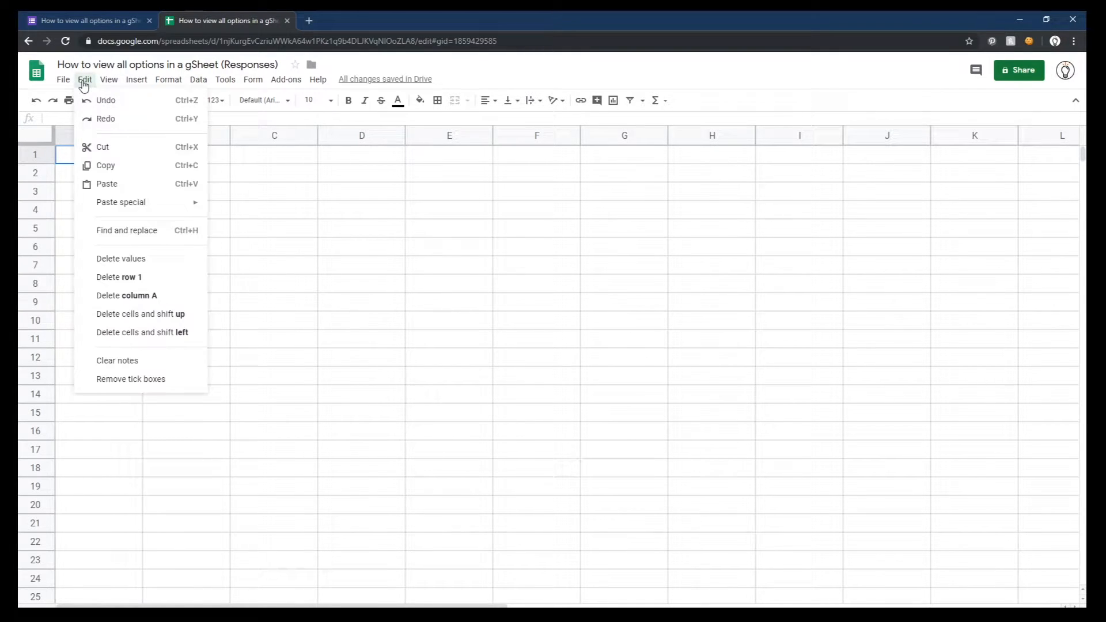
mouse_move(121, 202)
text(Quest)
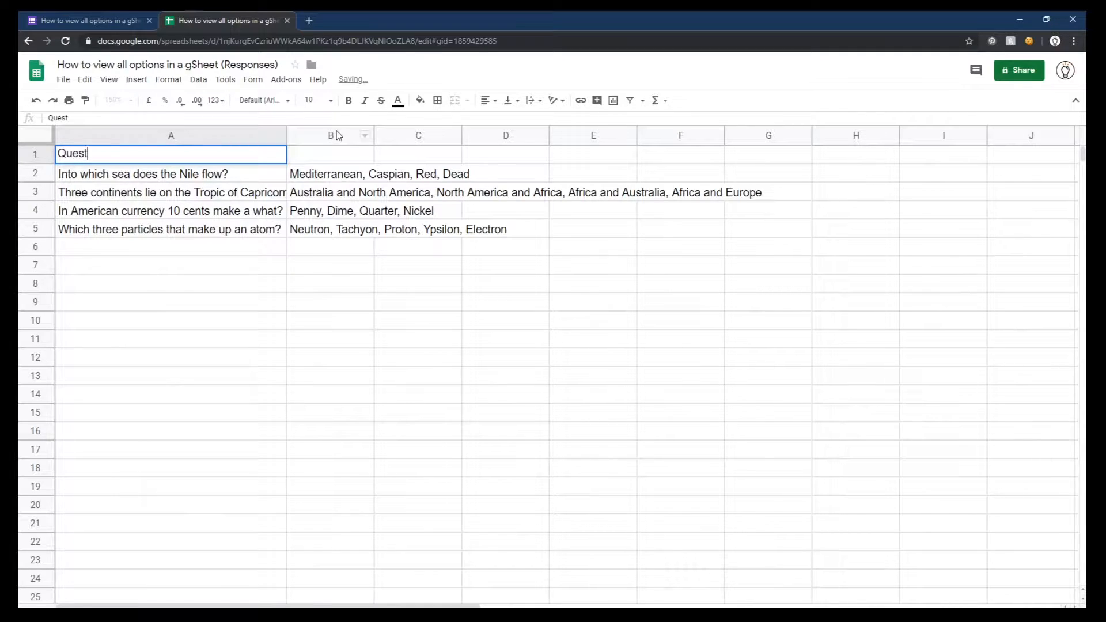
text(Answers)
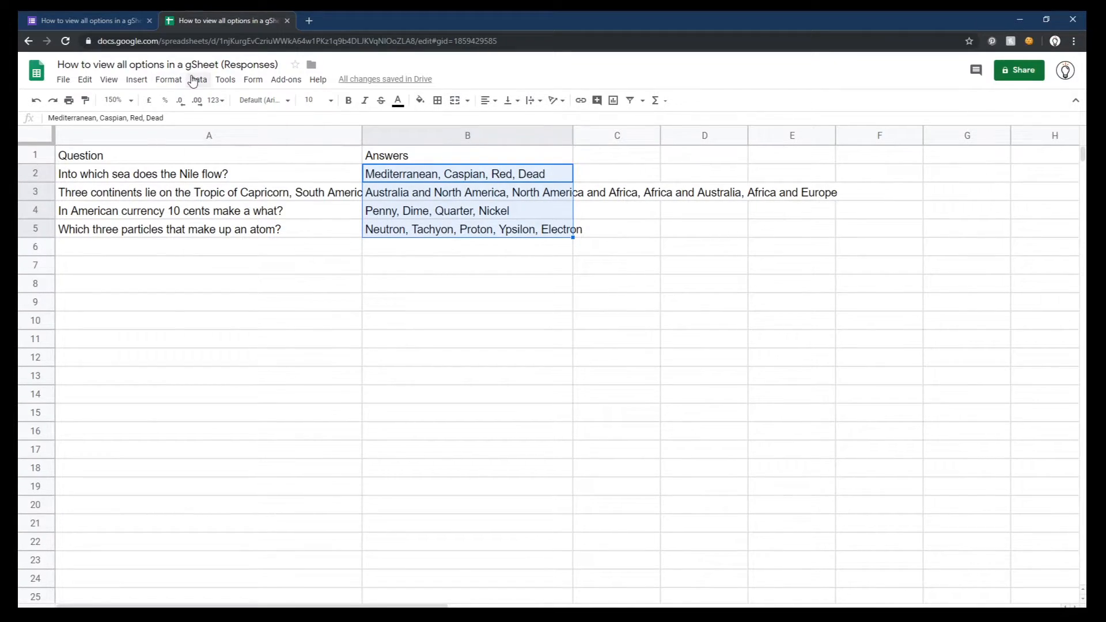
Step: Split the answers in B2:B5 to columns using a custom separator
click(198, 79)
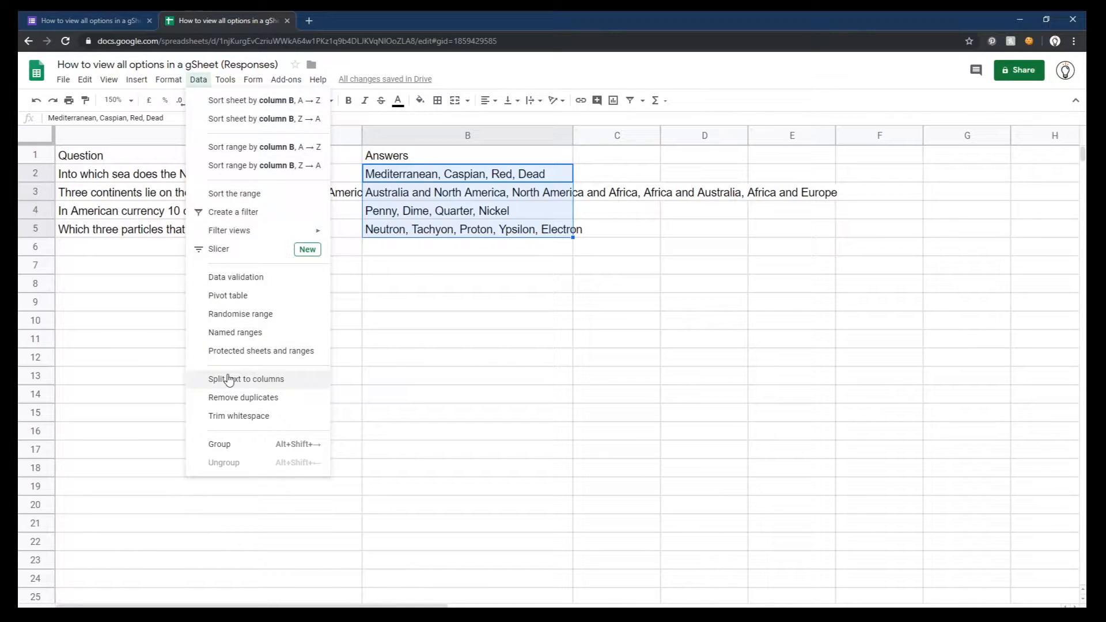
click(240, 379)
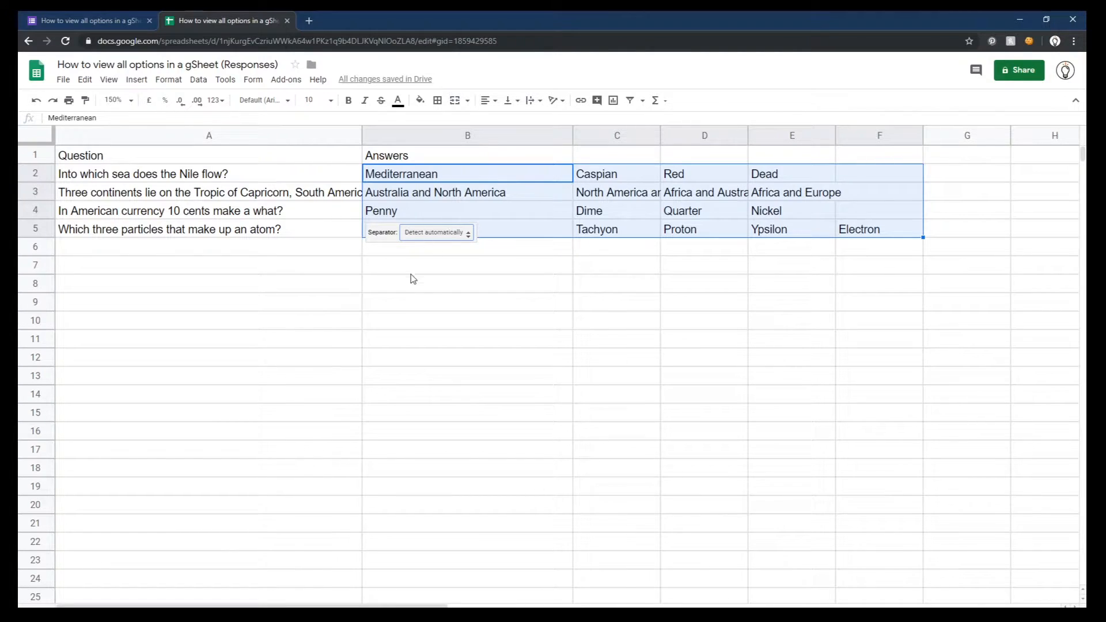
click(436, 232)
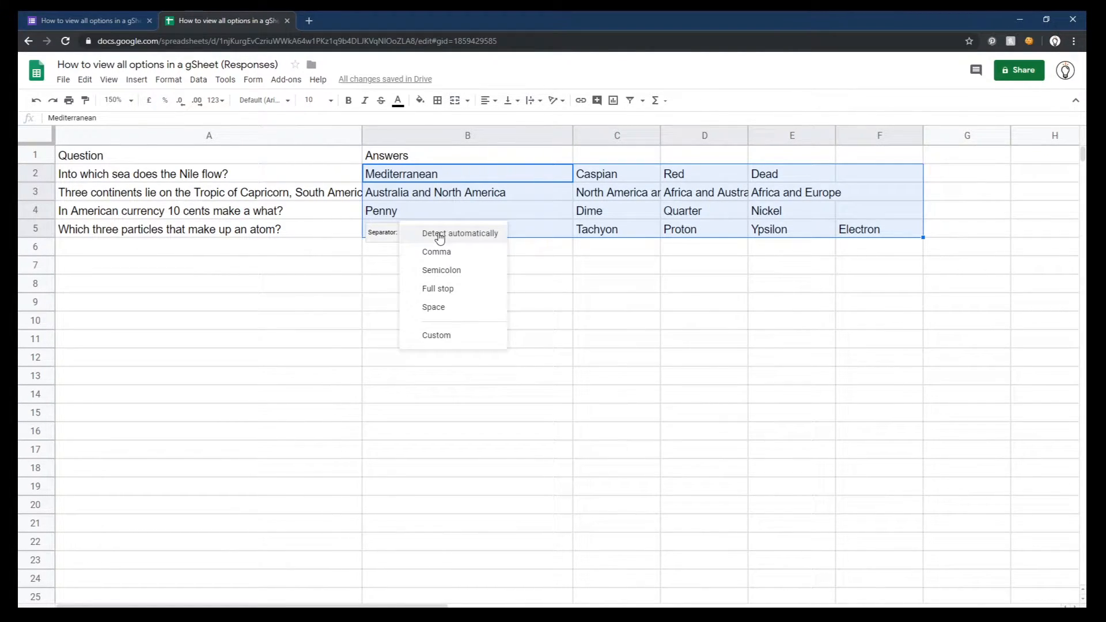
mouse_move(427, 333)
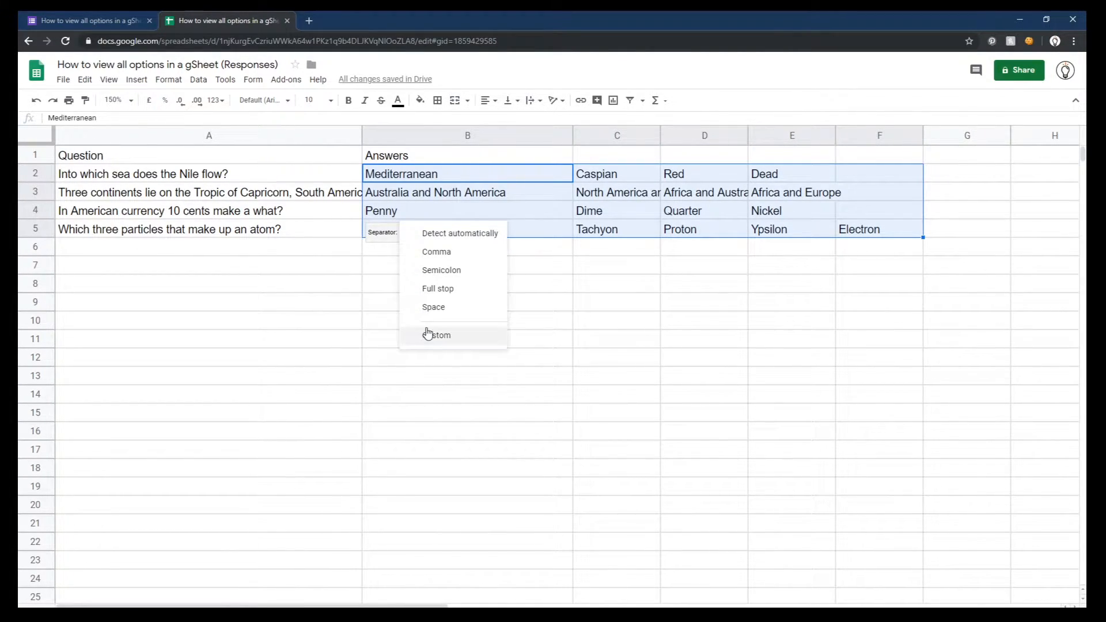
click(437, 335)
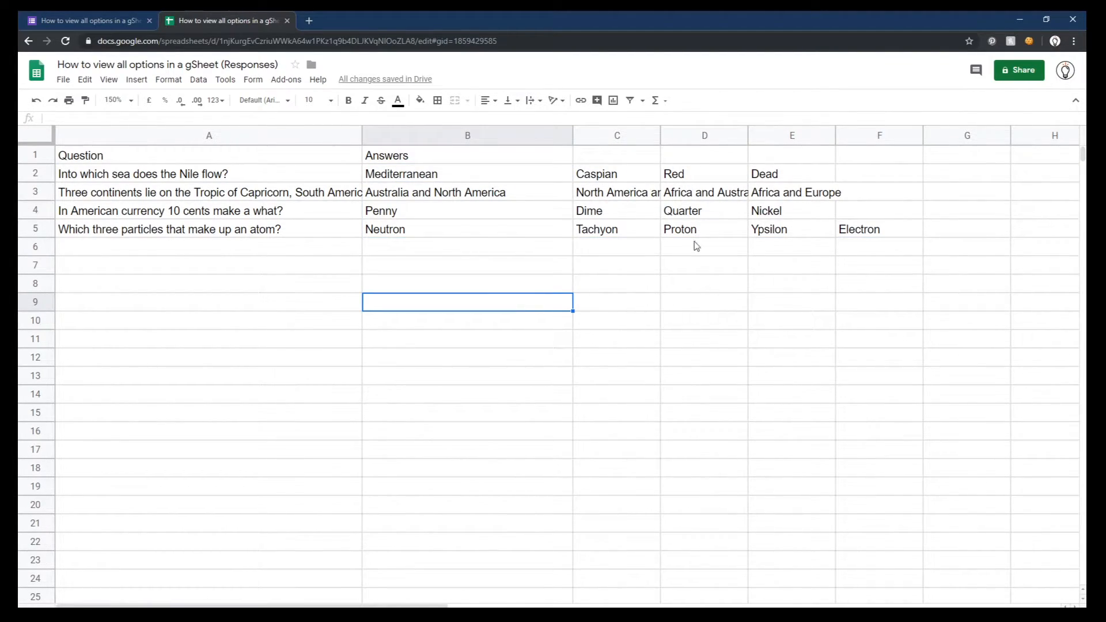
mouse_move(572, 134)
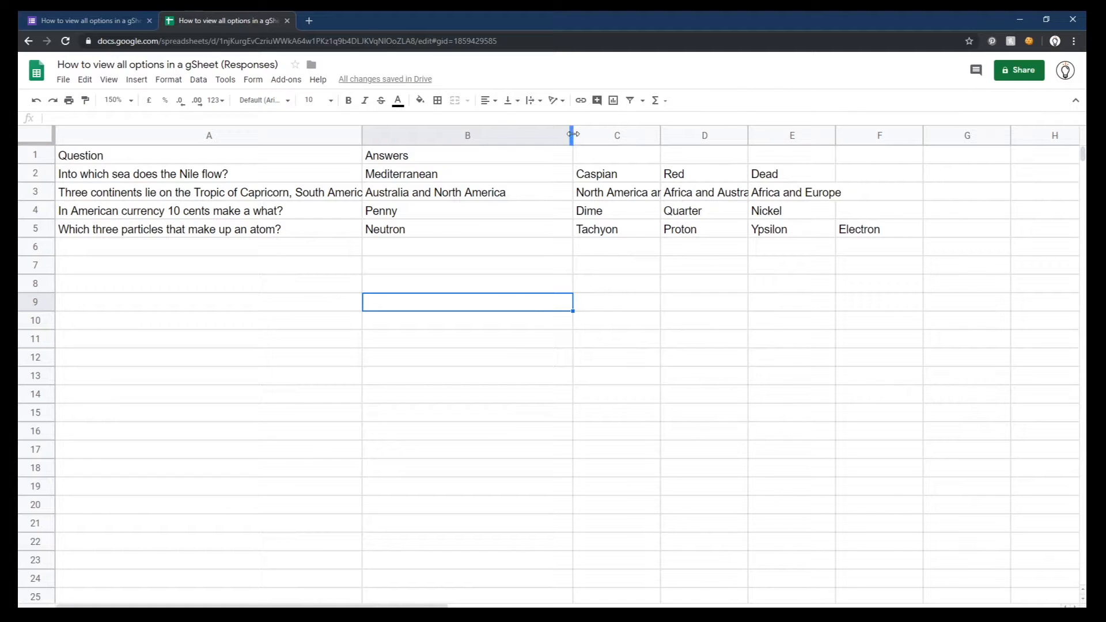